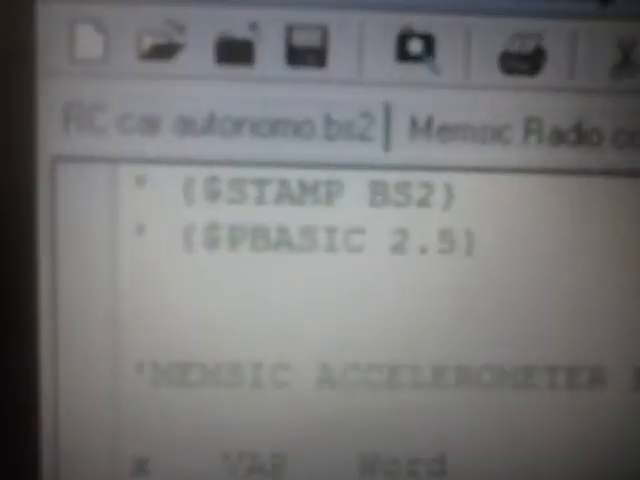
scroll("down", 3)
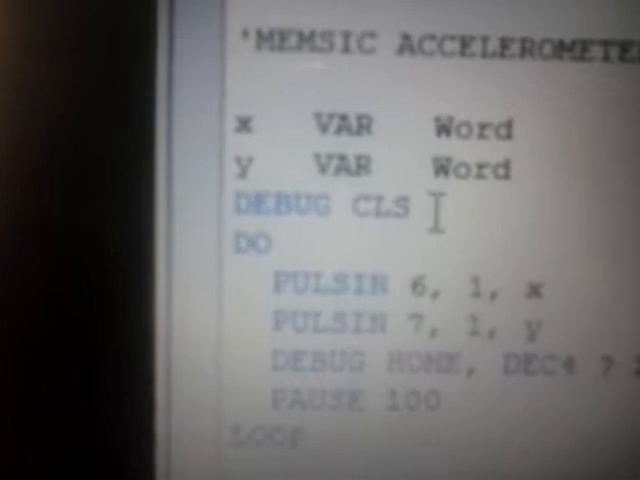
scroll("down", 3)
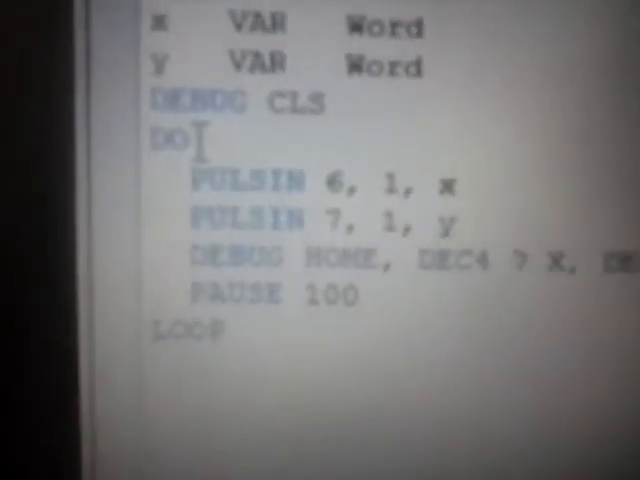